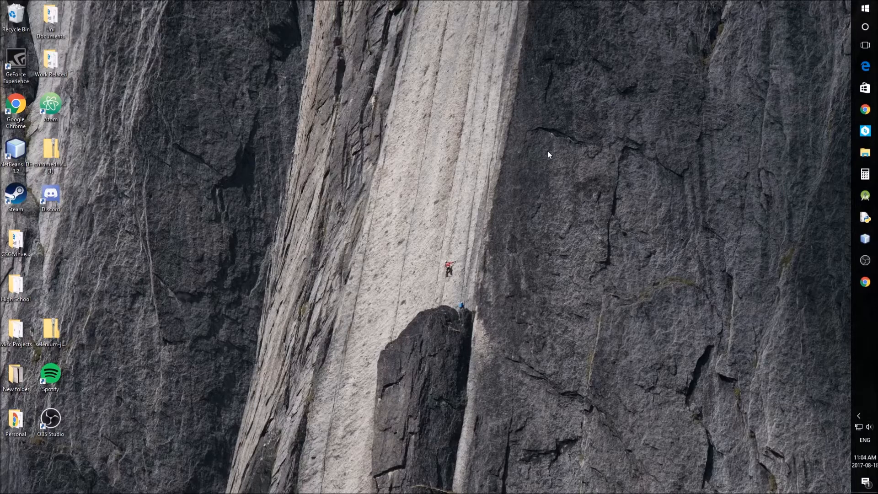
# Step: Launch Google Chrome from its desktop icon, opening google.ca
pyautogui.doubleClick(16, 104)
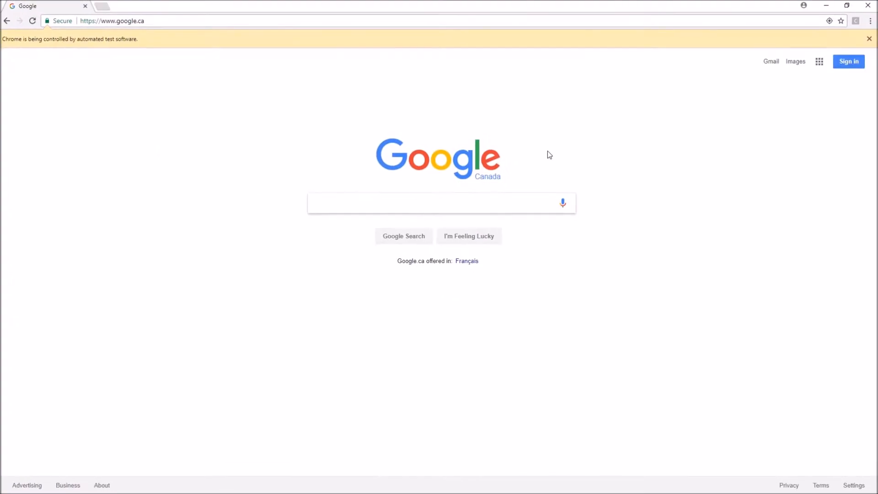
# Step: Open youtube.com in a new tab, then bring up the Gmail sign-in page
pyautogui.click(134, 6)
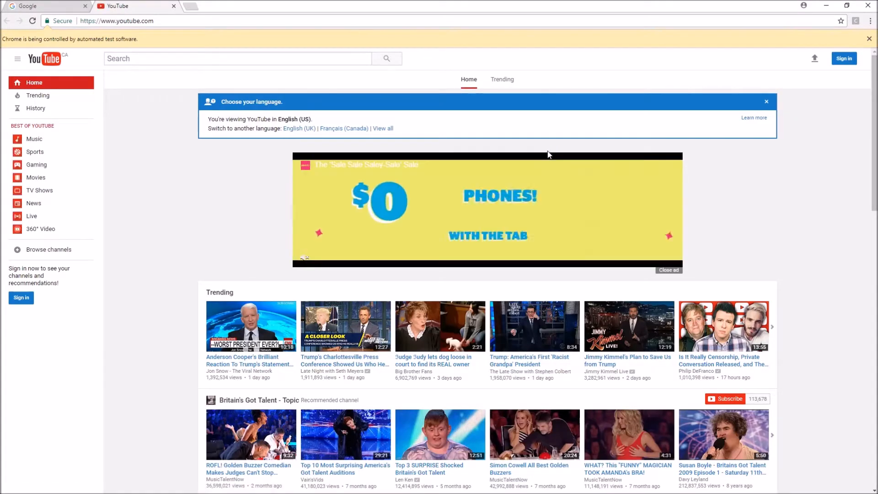
pyautogui.click(45, 6)
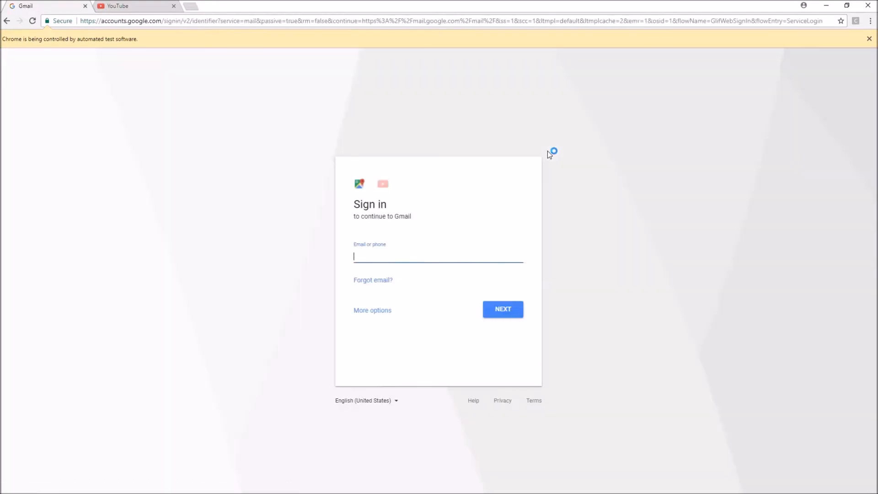
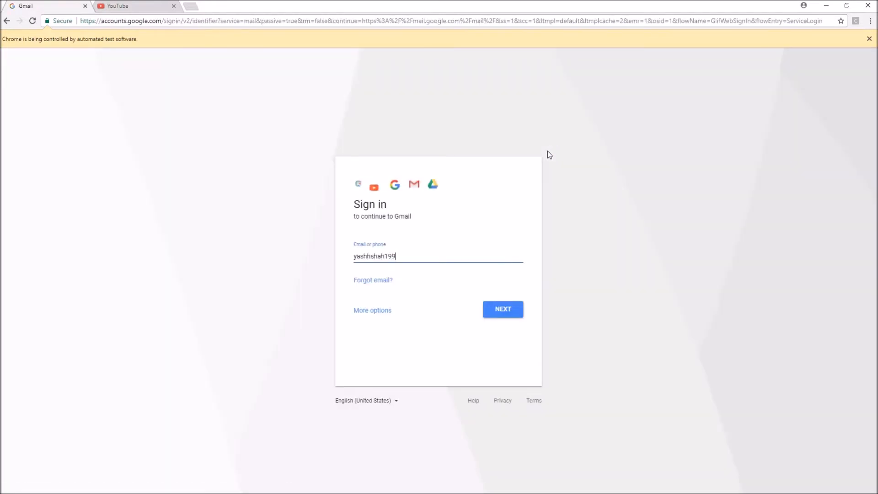
pyautogui.click(502, 309)
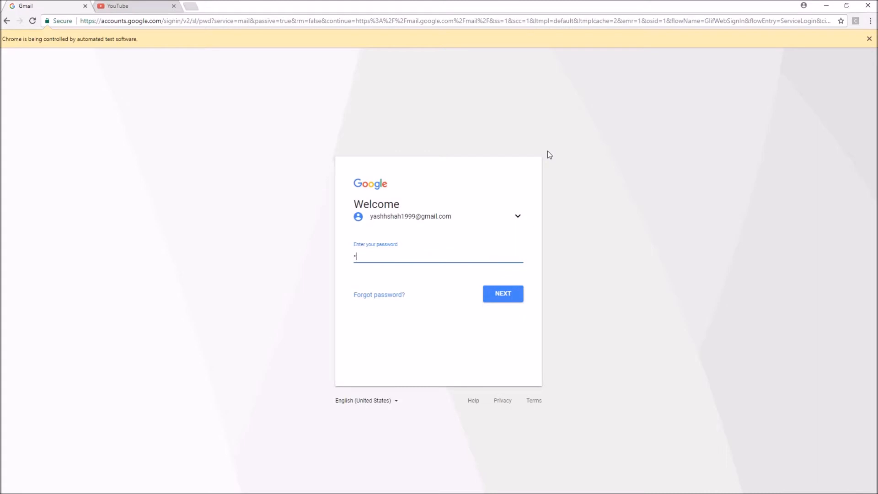
pyautogui.write('password')
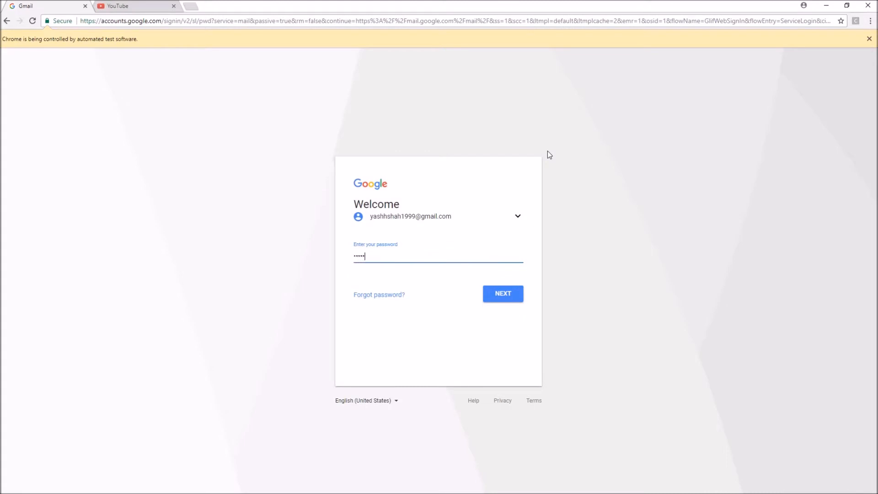
pyautogui.click(502, 294)
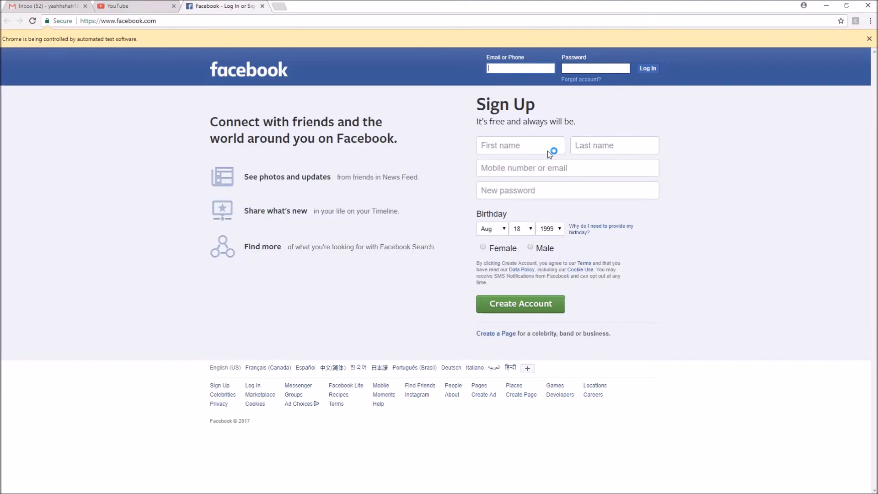
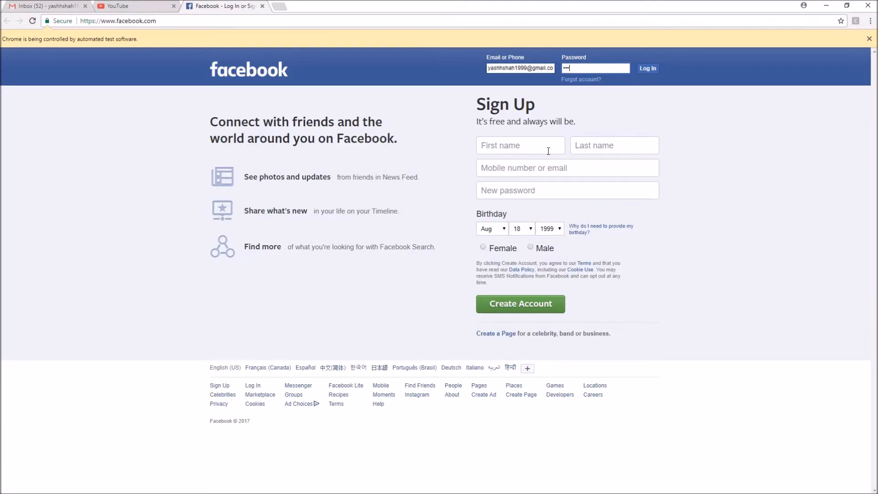
pyautogui.click(648, 68)
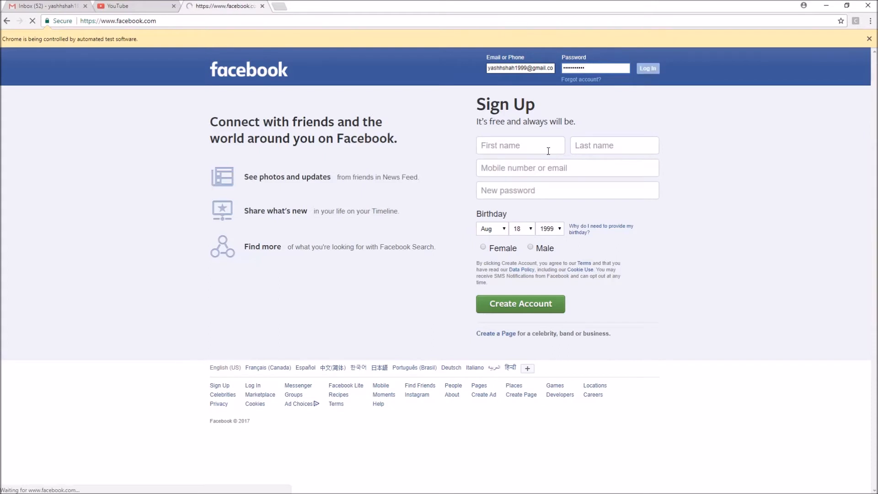
pyautogui.click(648, 68)
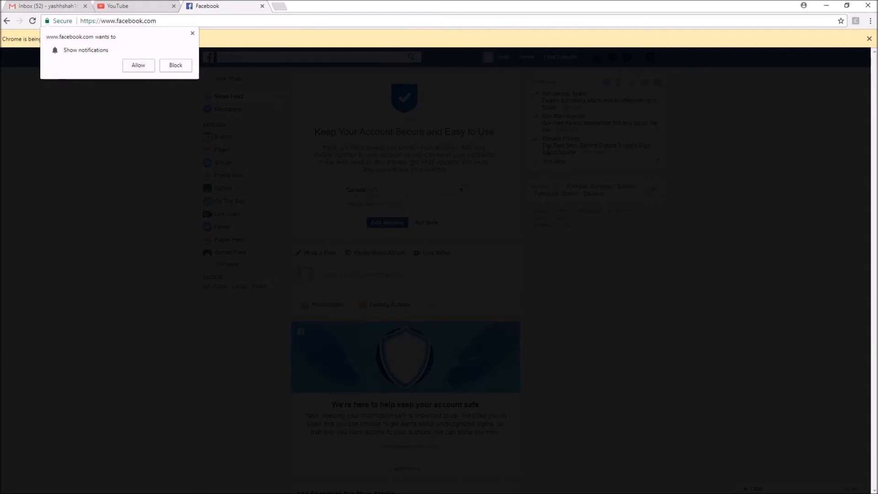
pyautogui.click(176, 65)
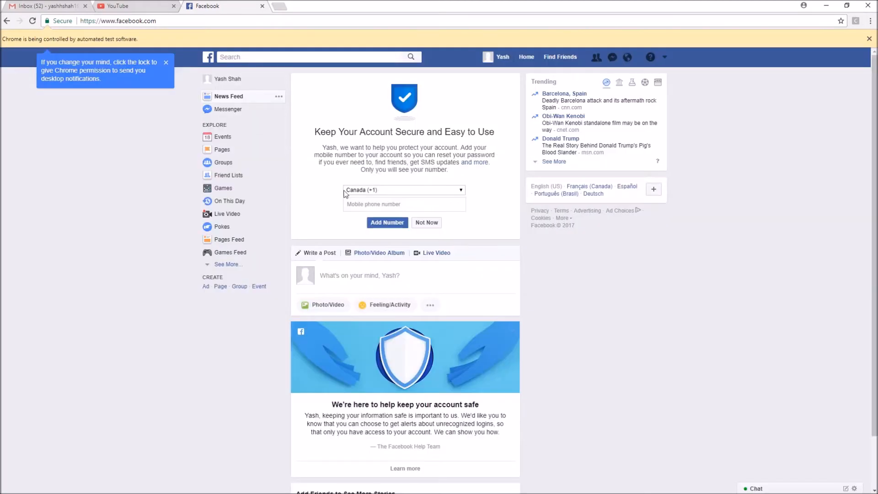